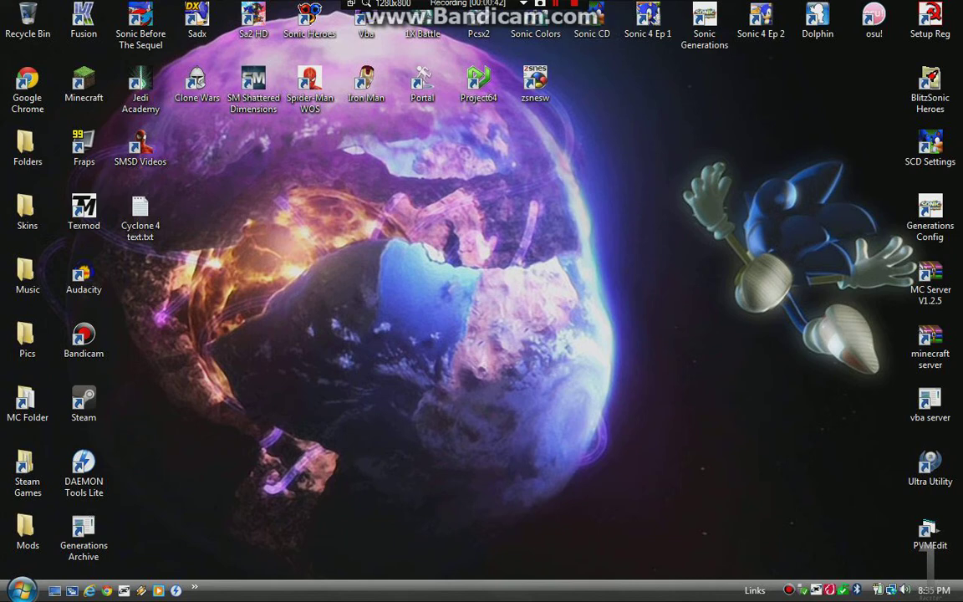
Step: Launch Google Chrome from its desktop shortcut
{"action": "left_click", "coordinate": [140, 209]}
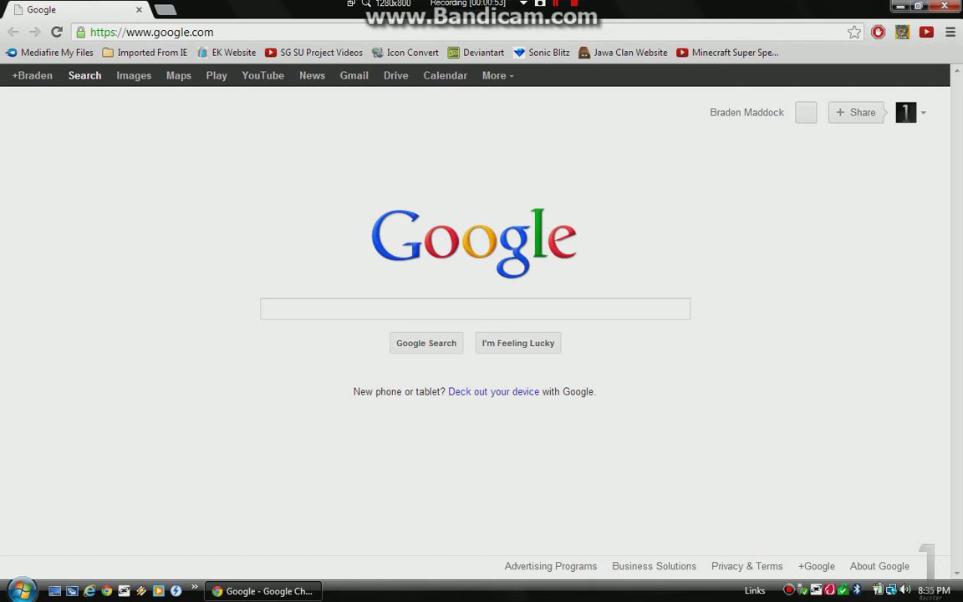
Step: Search 'sonic generations hacking' and follow Sonic Retro's CPKREDIR link to Zippyshare
{"action": "left_click", "coordinate": [475, 309]}
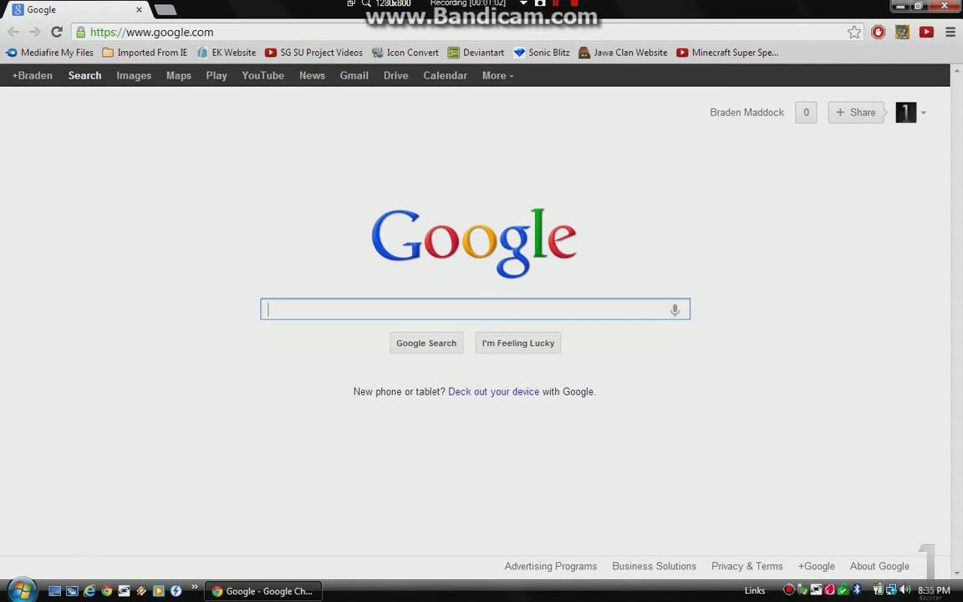
{"action": "type", "text": "sonic generations hacking"}
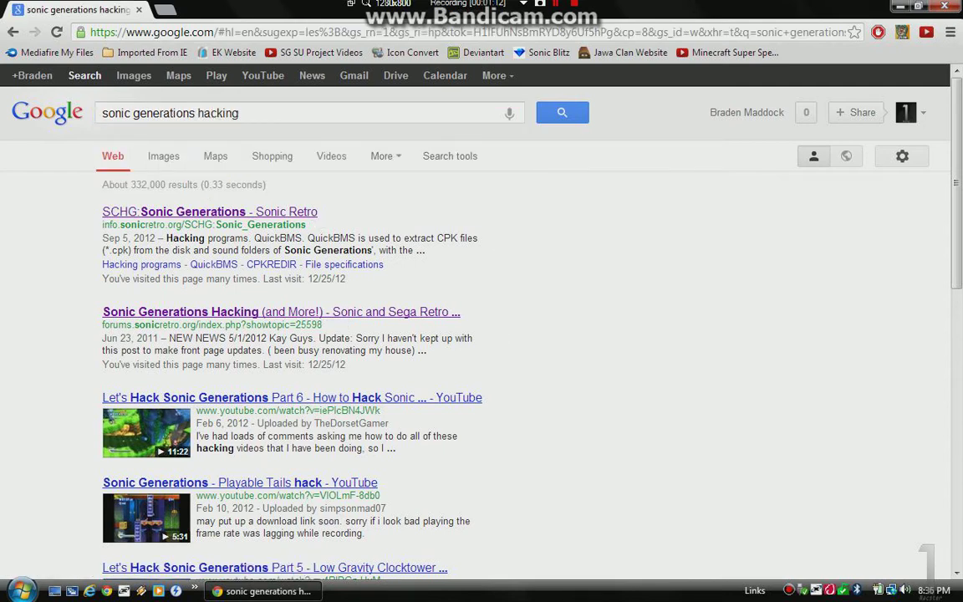
{"action": "left_click", "coordinate": [192, 212]}
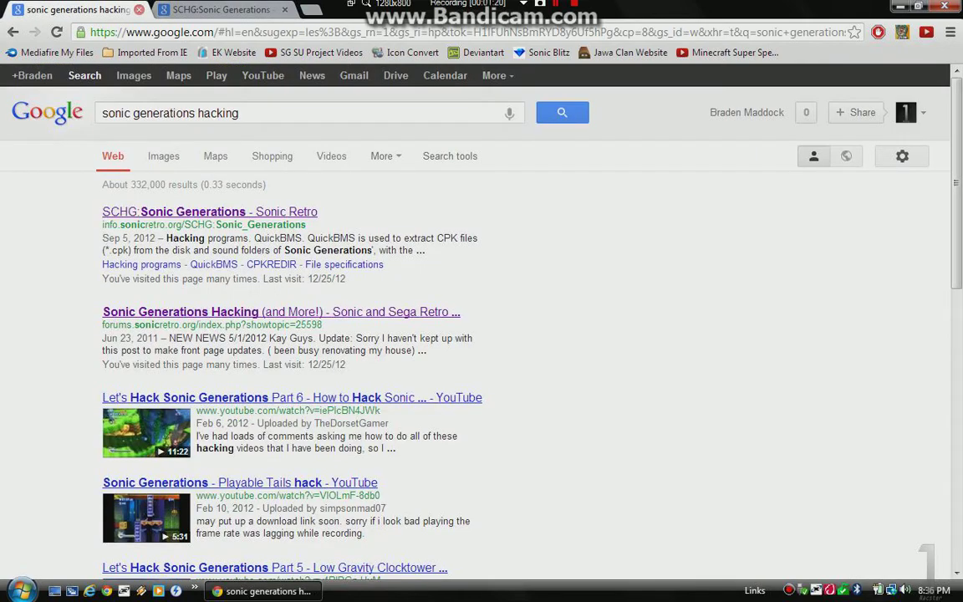
{"action": "left_click", "coordinate": [192, 210]}
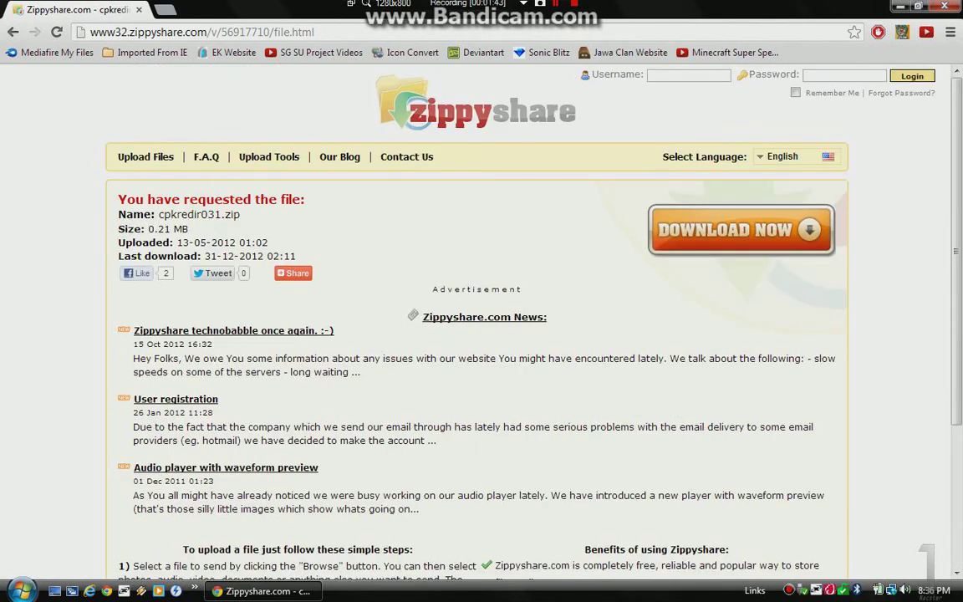
Step: Request the cpkredir031.zip download with Zippyshare's Download Now button
{"action": "left_click", "coordinate": [740, 230]}
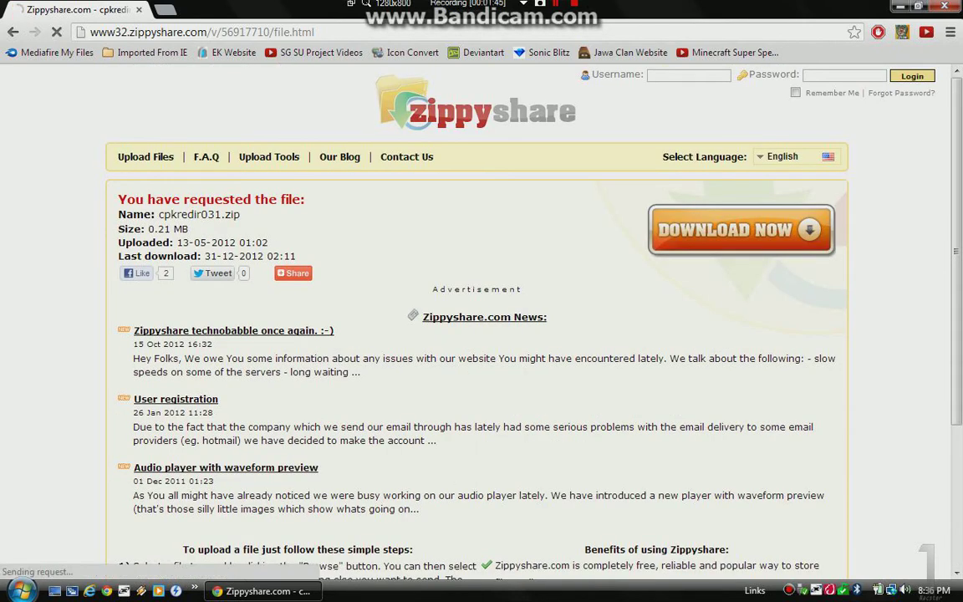
{"action": "left_click", "coordinate": [739, 230]}
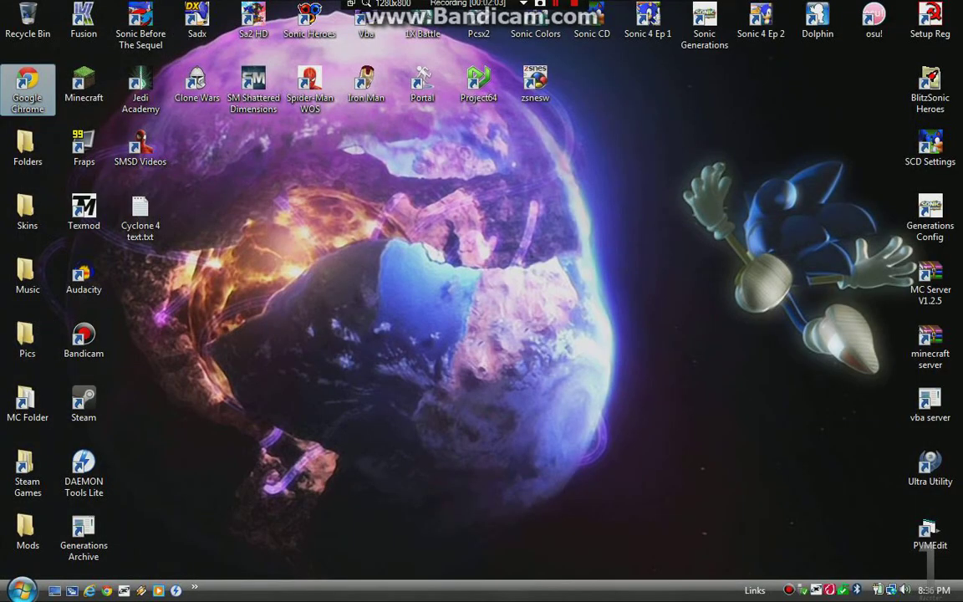
Step: Extract cpkredir031.zip in Downloads with 7-Zip and open the resulting cpkredir031 folder
{"action": "left_click", "coordinate": [16, 586]}
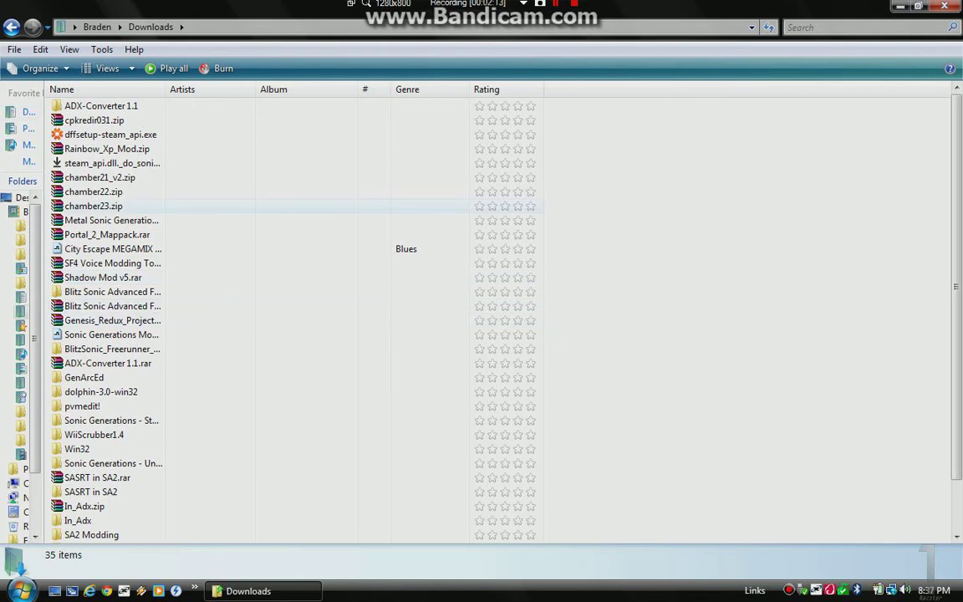
{"action": "mouse_move", "coordinate": [92, 206]}
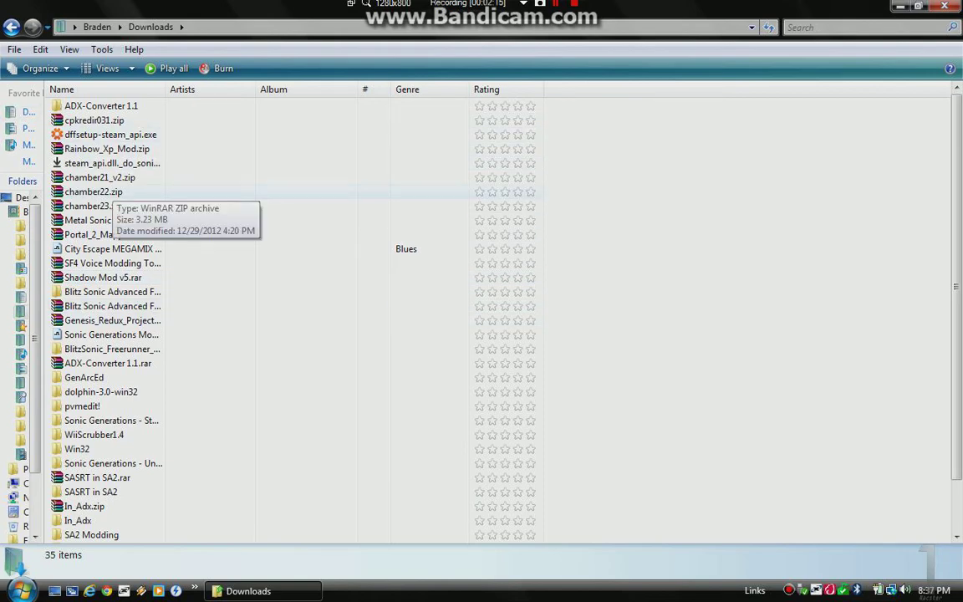
{"action": "scroll", "scroll_direction": "down", "scroll_amount": 3}
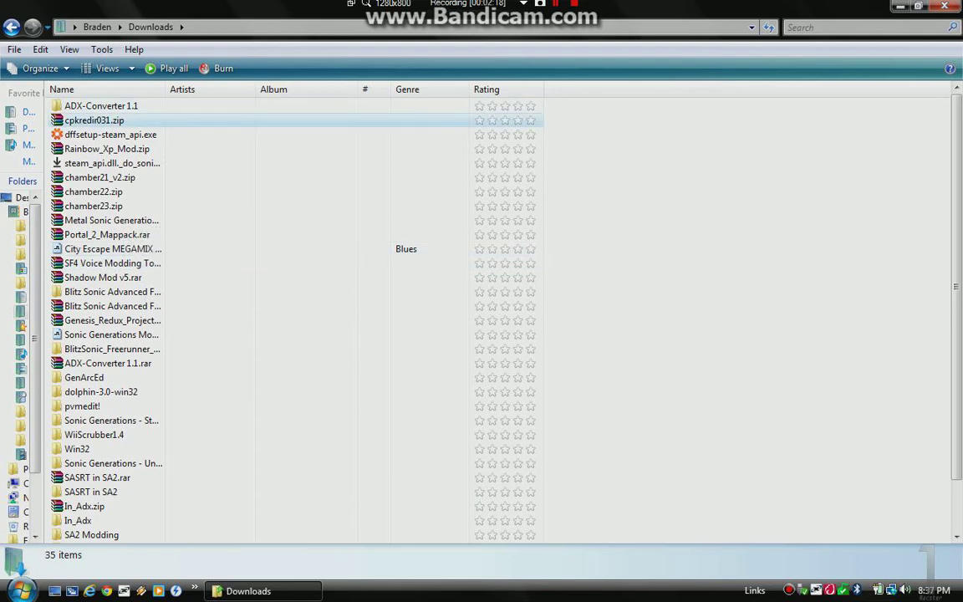
{"action": "right_click", "coordinate": [93, 119]}
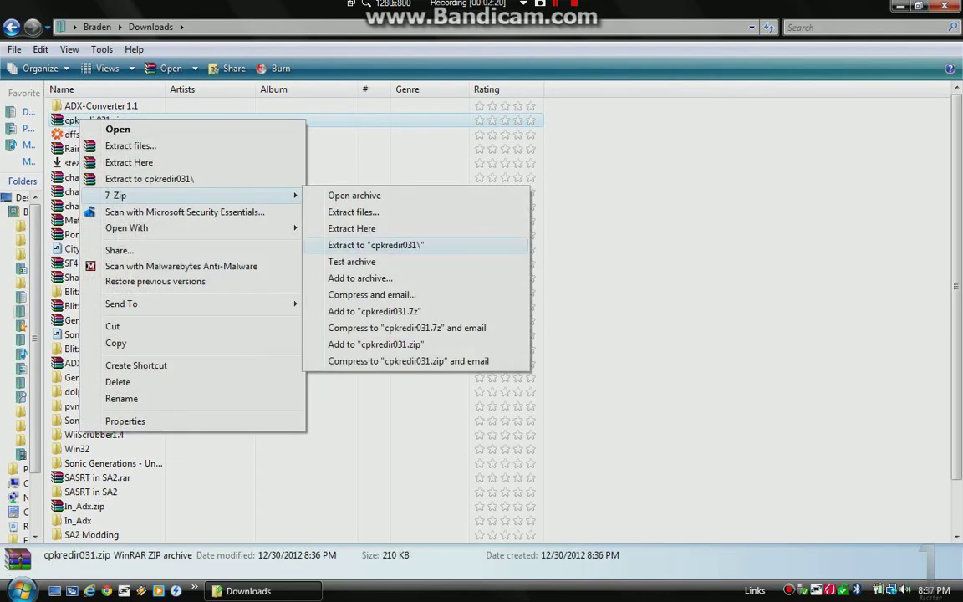
{"action": "left_click", "coordinate": [375, 244]}
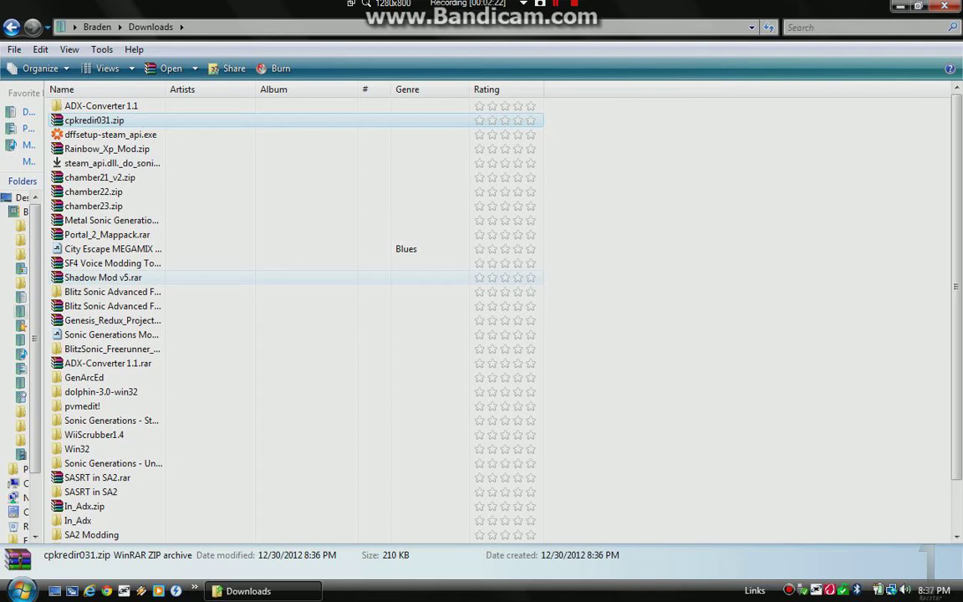
{"action": "scroll", "scroll_direction": "down", "scroll_amount": 3}
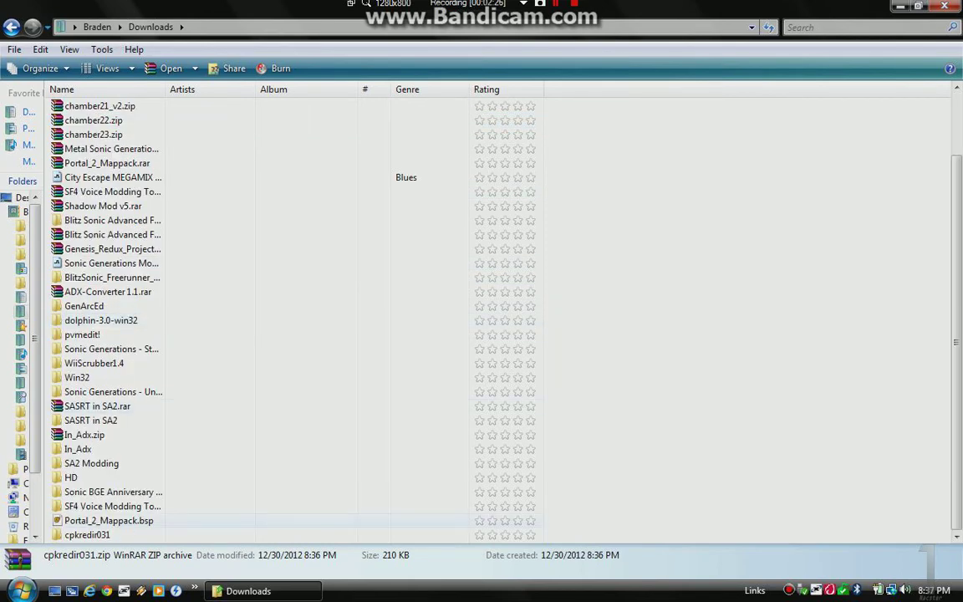
{"action": "double_click", "coordinate": [87, 533]}
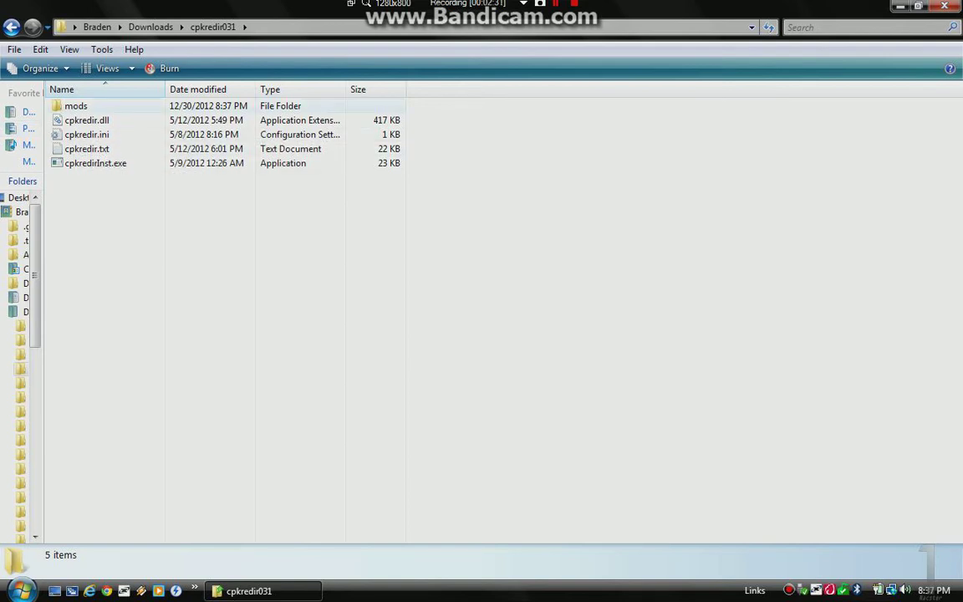
Step: Browse a second Explorer window to steamapps\common\Sonic Generations
{"action": "left_click", "coordinate": [76, 105]}
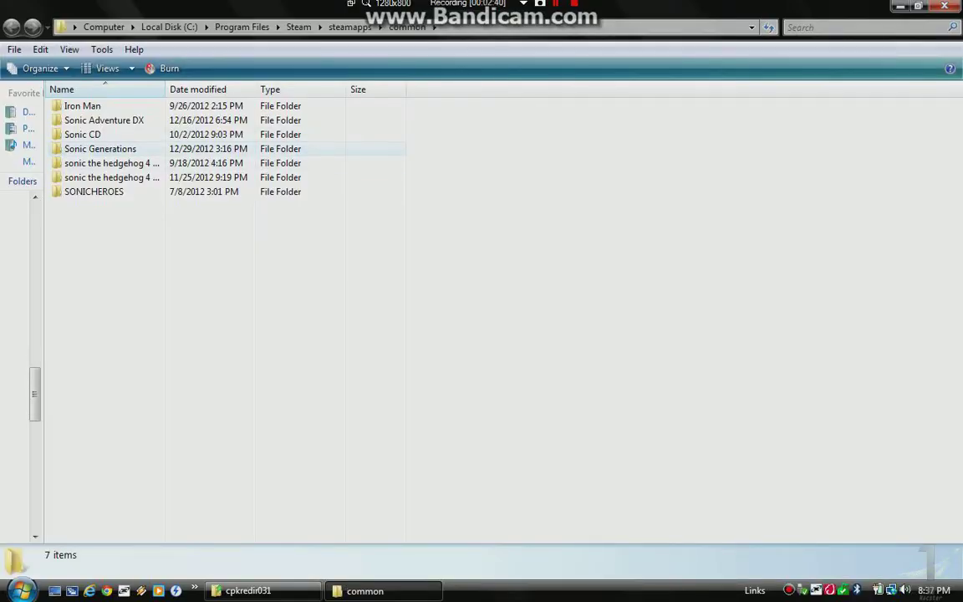
{"action": "double_click", "coordinate": [100, 149]}
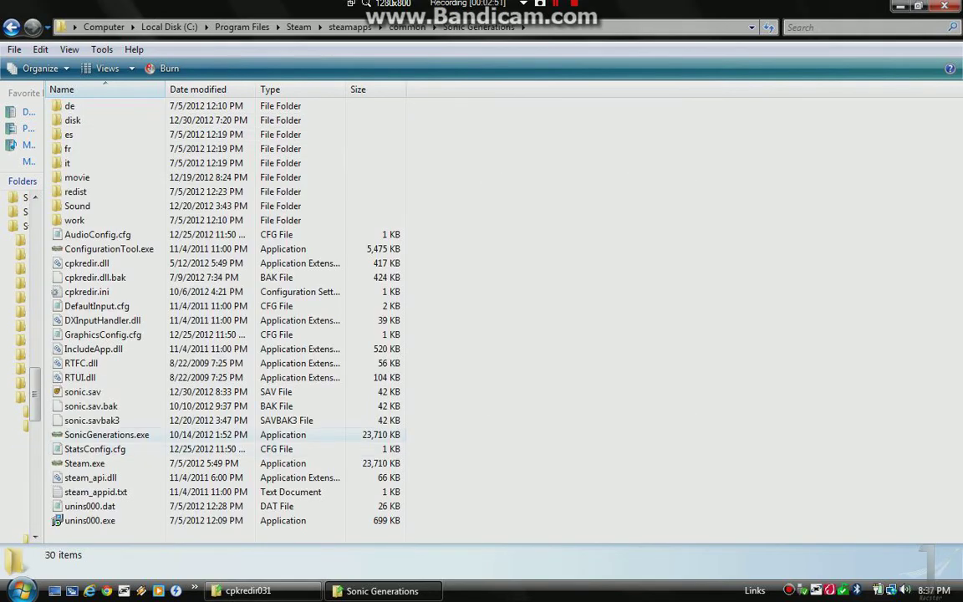
{"action": "mouse_move", "coordinate": [87, 262]}
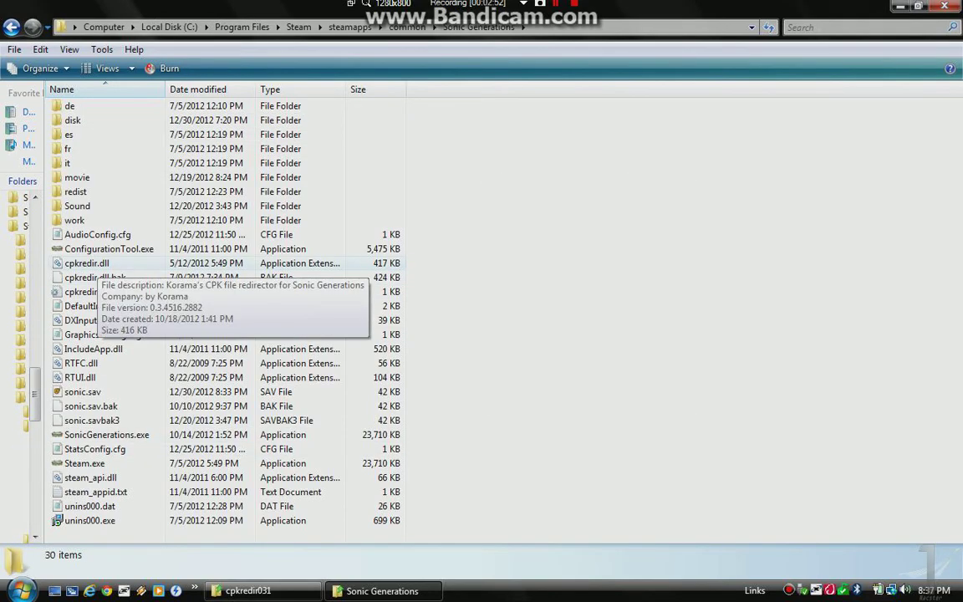
Step: Rename cpkredir.dll and cpkredir.ini with a .bak extension, accepting the extension change
{"action": "left_click", "coordinate": [87, 262]}
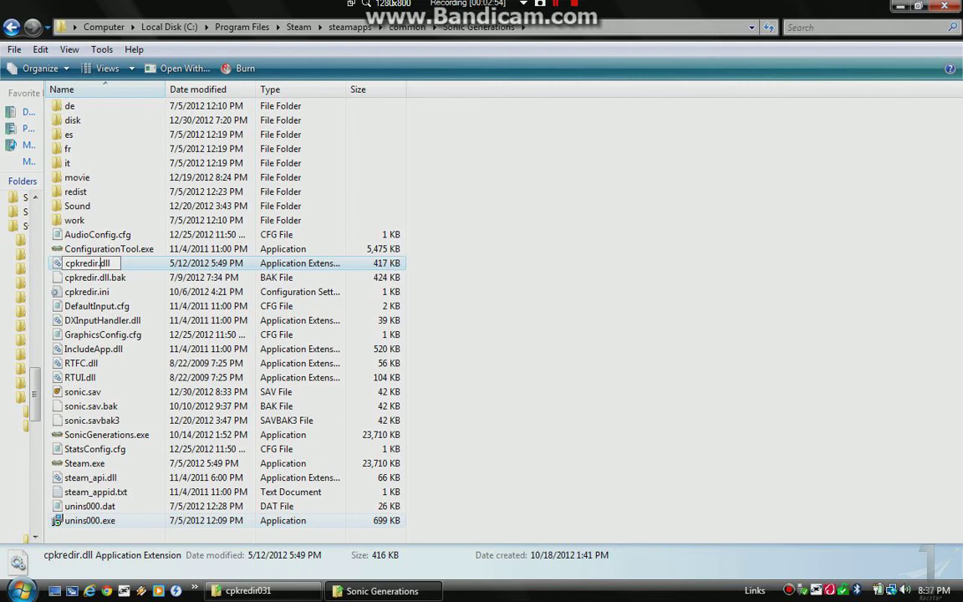
{"action": "type", "text": ".bak2"}
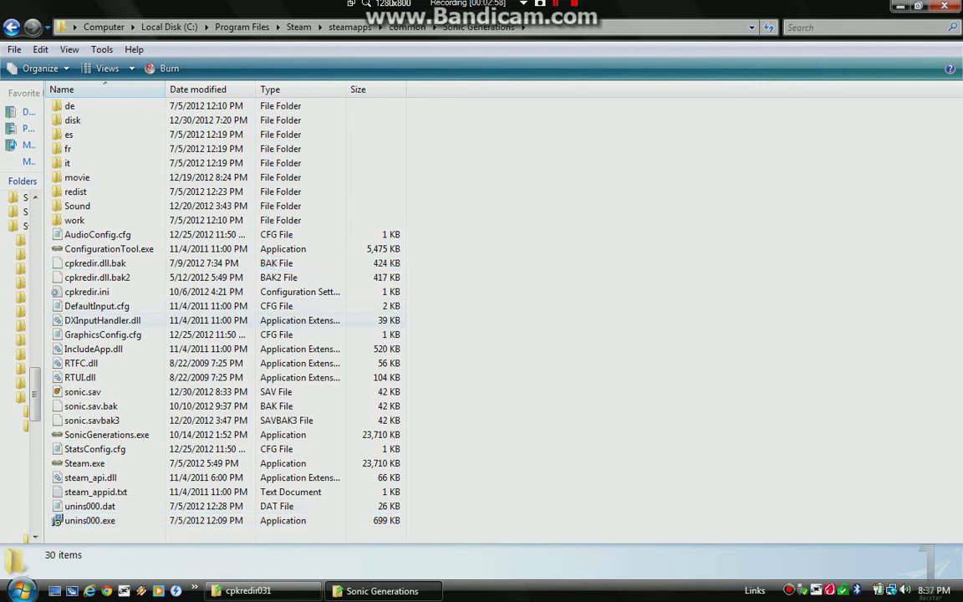
{"action": "right_click", "coordinate": [87, 291]}
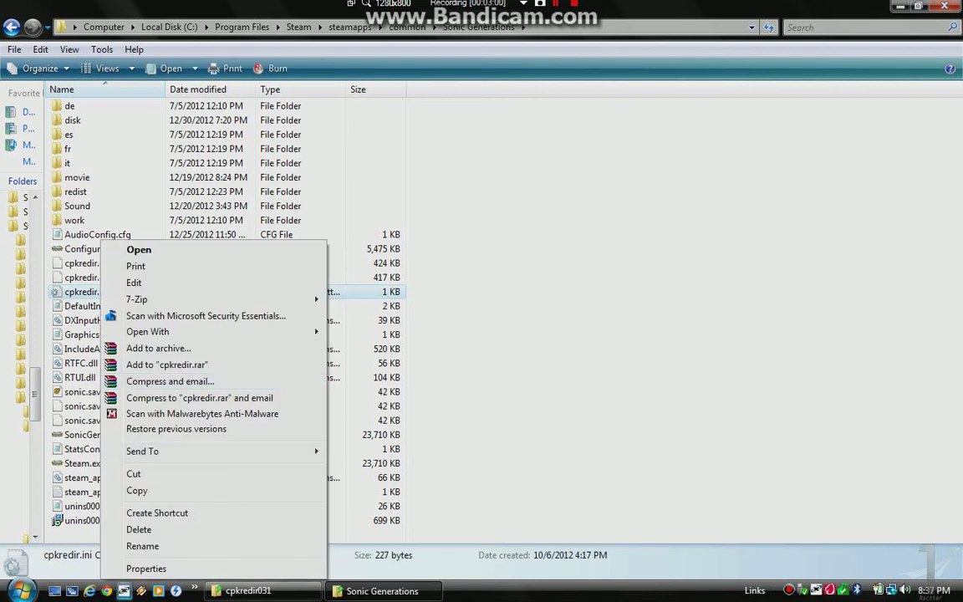
{"action": "left_click", "coordinate": [145, 545]}
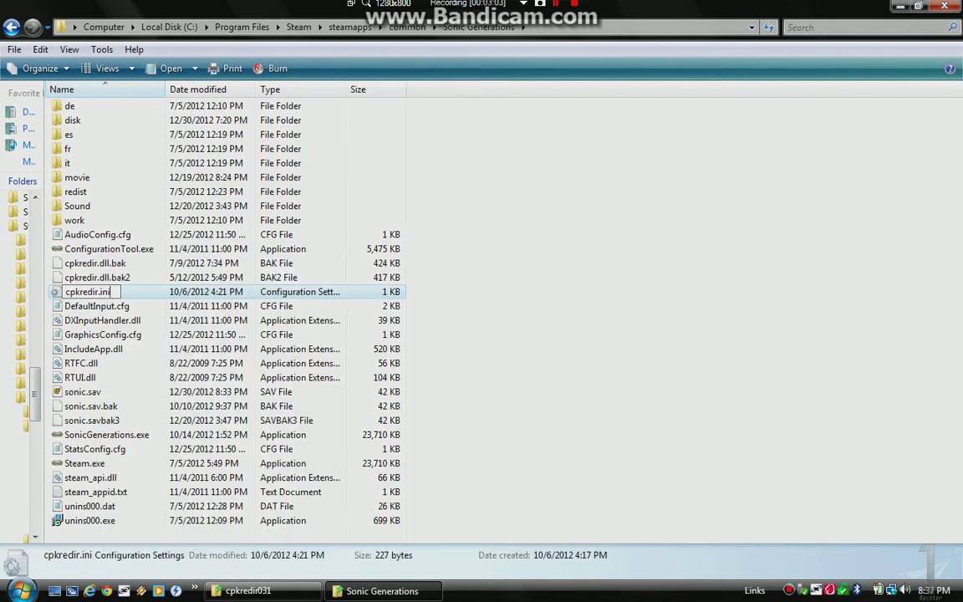
{"action": "type", "text": ".bak"}
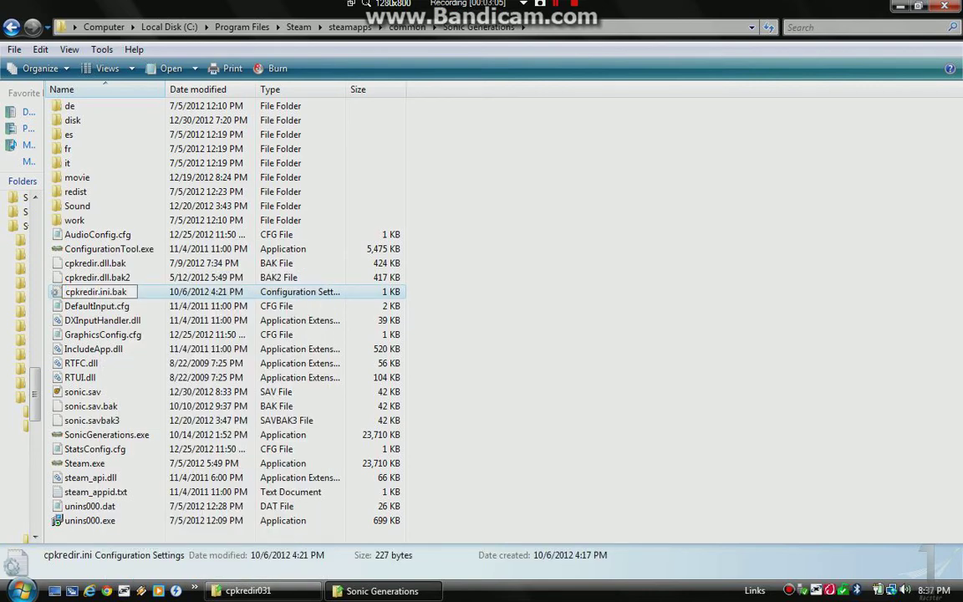
{"action": "key", "text": "Enter"}
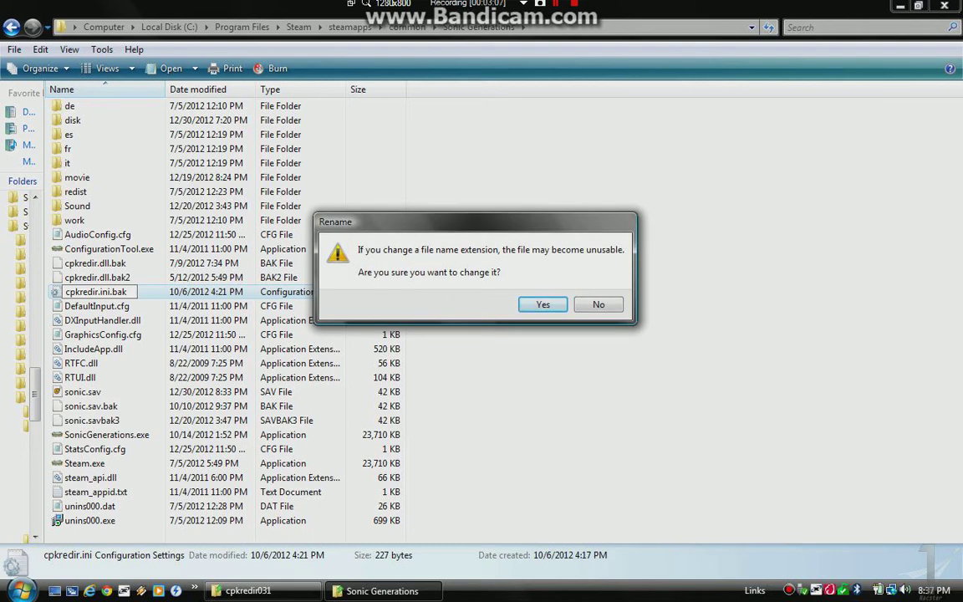
{"action": "left_click", "coordinate": [542, 304]}
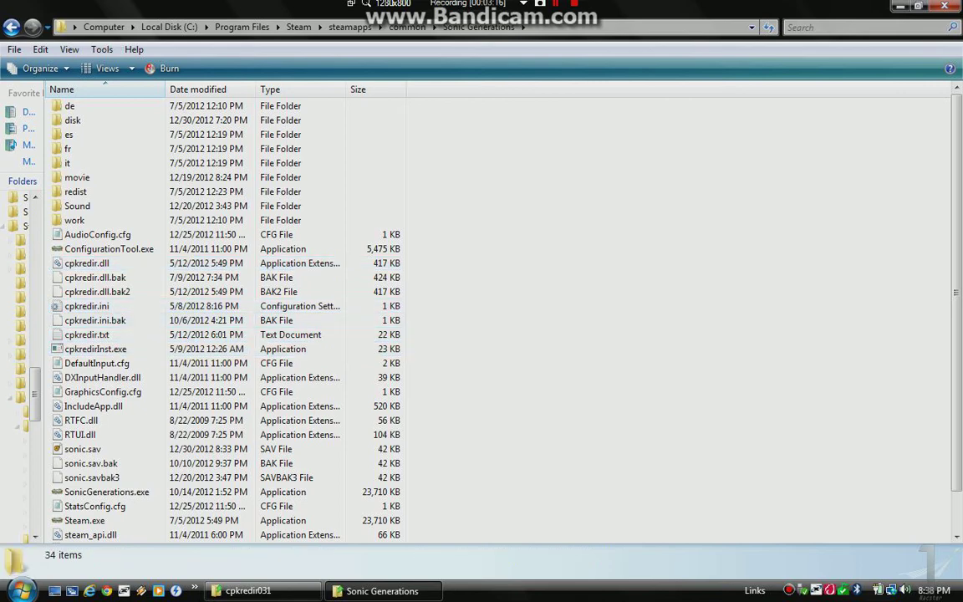
Step: Run cpkredirInst.exe from the Sonic Generations folder
{"action": "double_click", "coordinate": [95, 348]}
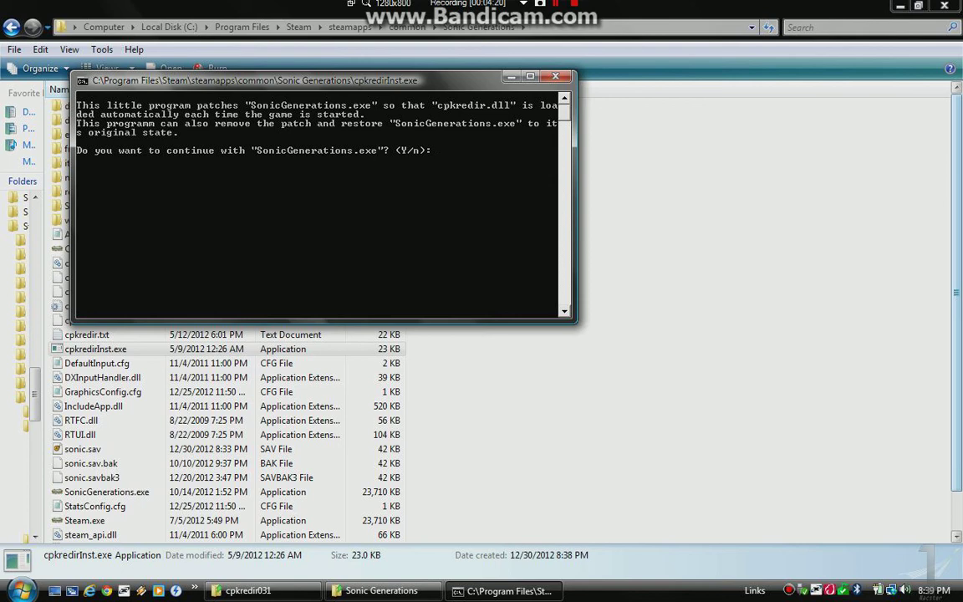
Step: Answer 'y' in the installer console to patch SonicGenerations.exe
{"action": "type", "text": "y"}
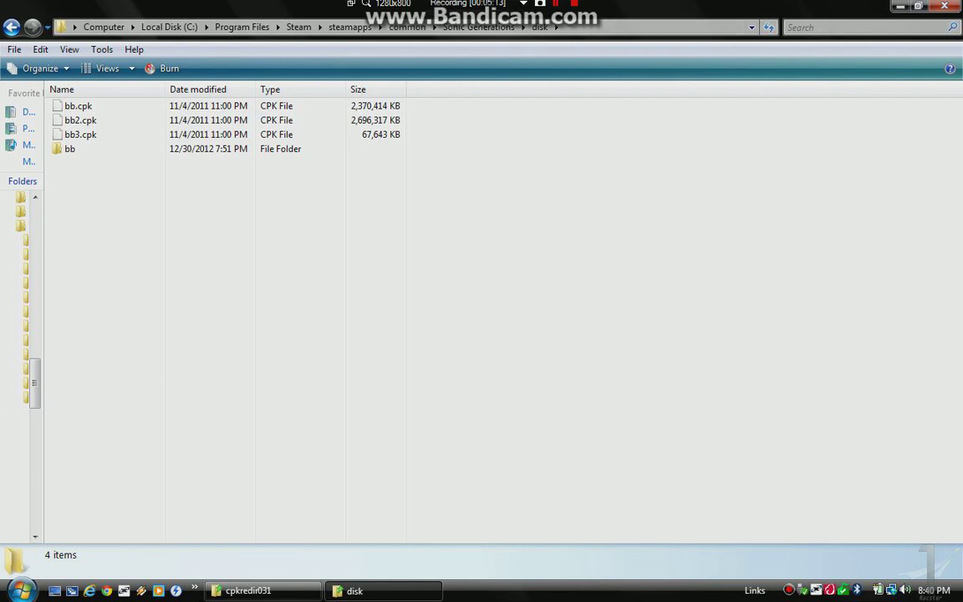
Step: Open the bb mods folder inside the disk folder
{"action": "double_click", "coordinate": [69, 149]}
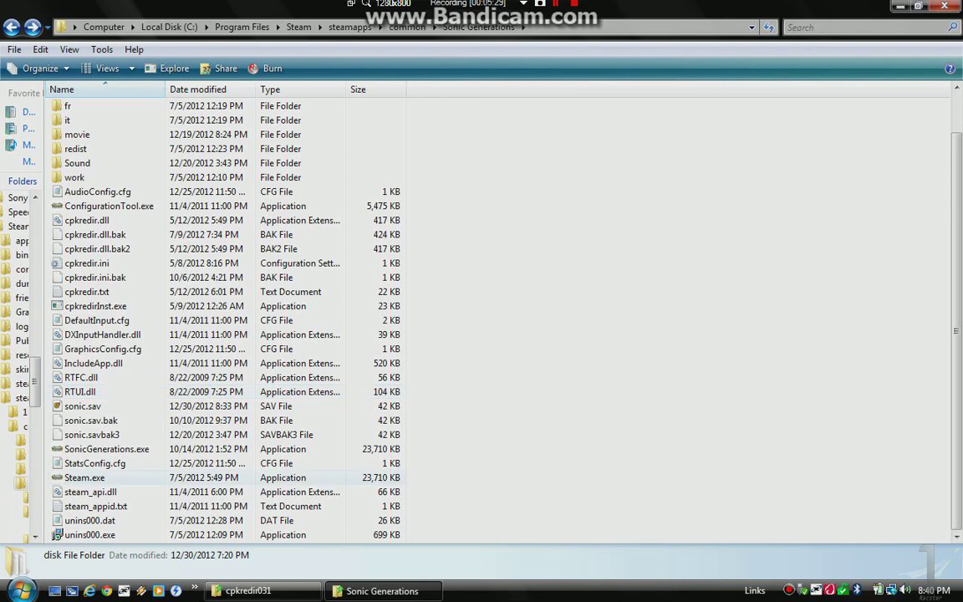
Step: Start SonicGenerations.exe from the game folder
{"action": "left_click", "coordinate": [107, 449]}
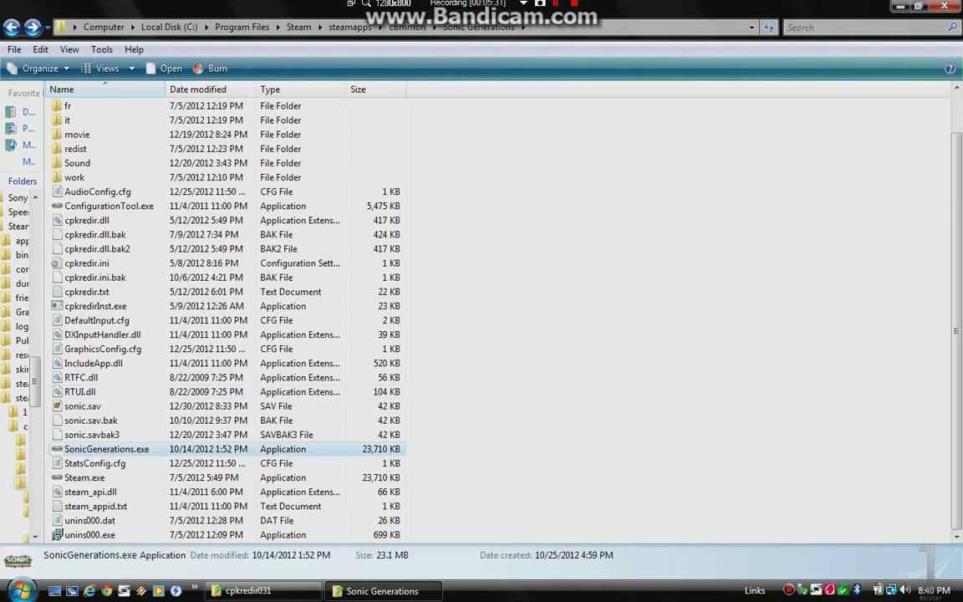
{"action": "double_click", "coordinate": [106, 448]}
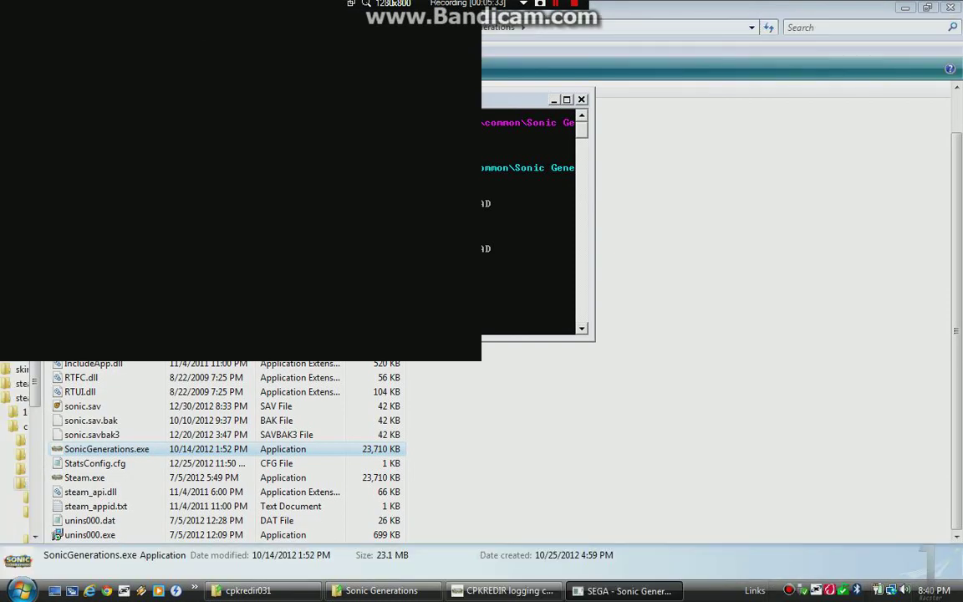
{"action": "double_click", "coordinate": [106, 449]}
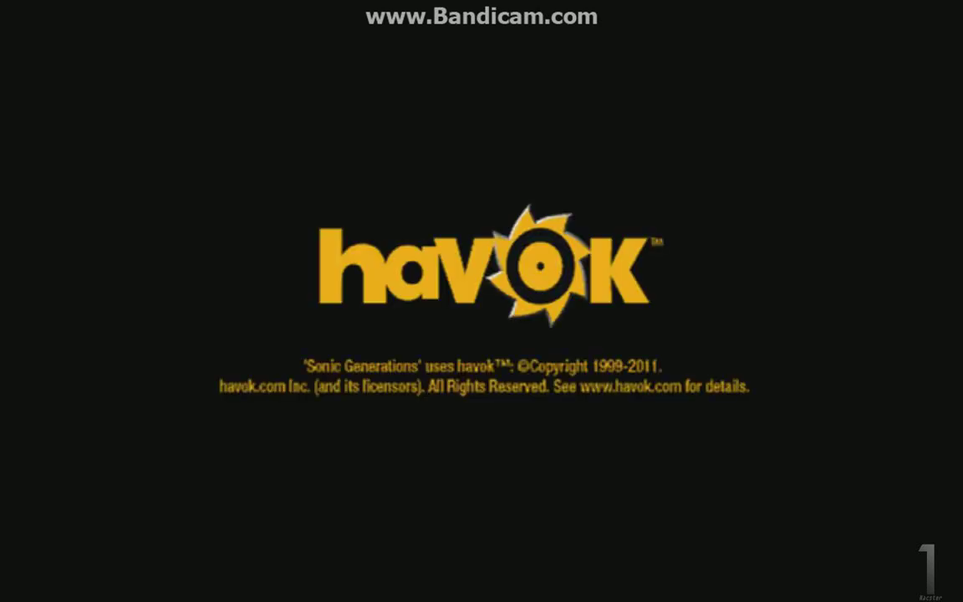